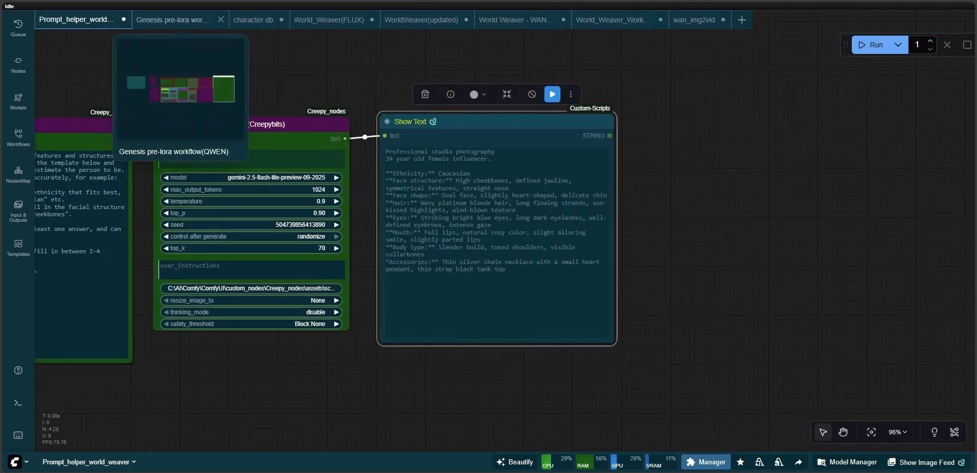
View the Genesis pre-lora (QWEN) portrait, then switch to the character db workflow.
{"action": "left_click", "coordinate": [173, 20]}
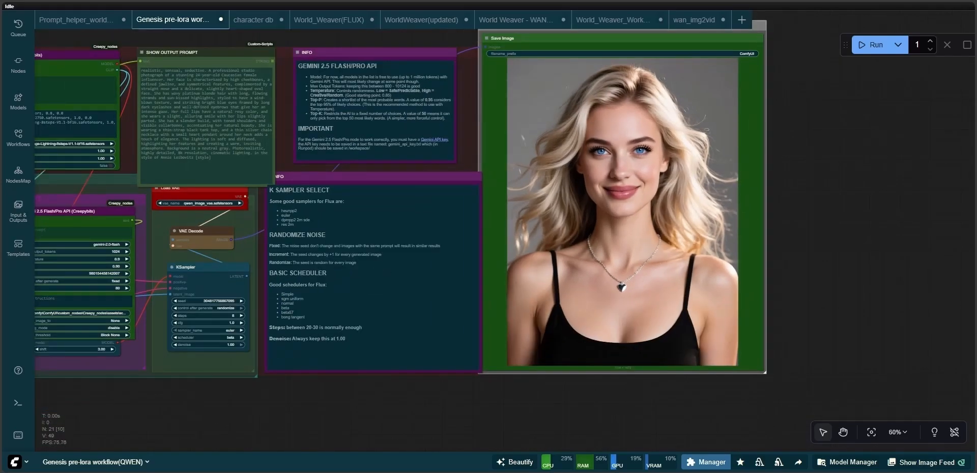
{"action": "left_click", "coordinate": [254, 19]}
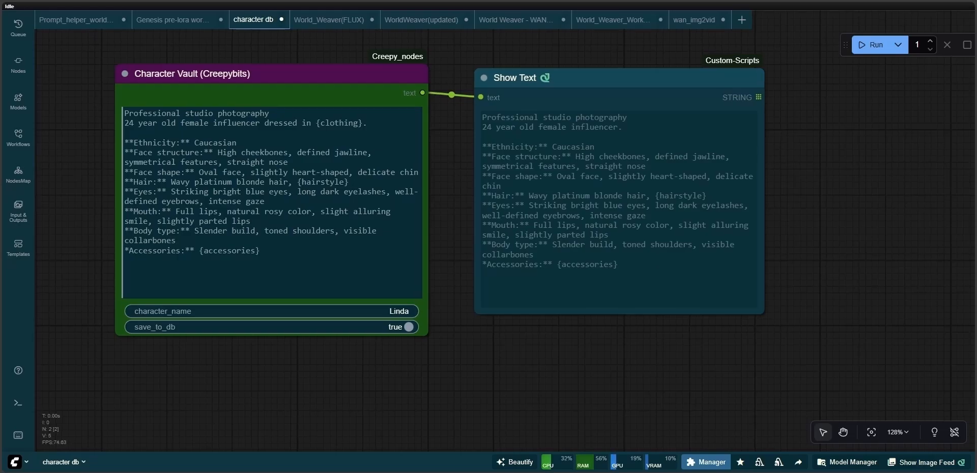
Run the character db workflow to save Linda, then move to World_Weaver(FLUX).
{"action": "left_click", "coordinate": [875, 43]}
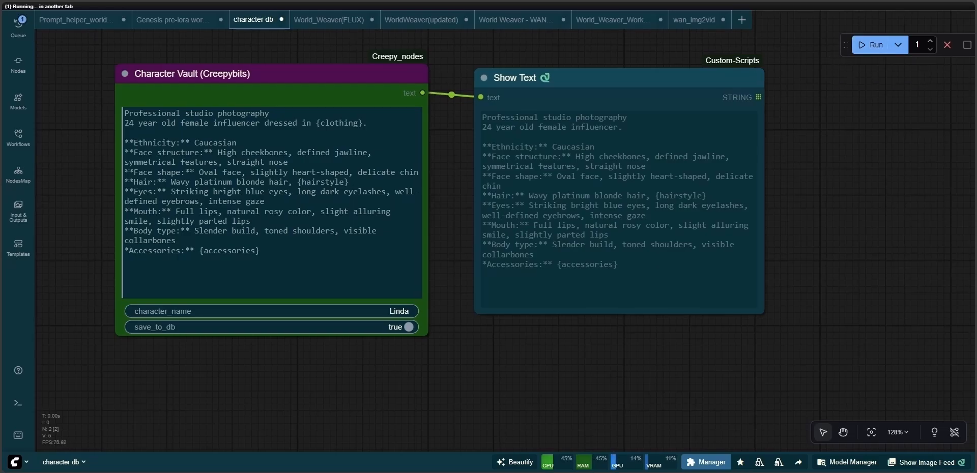
{"action": "left_click", "coordinate": [875, 44]}
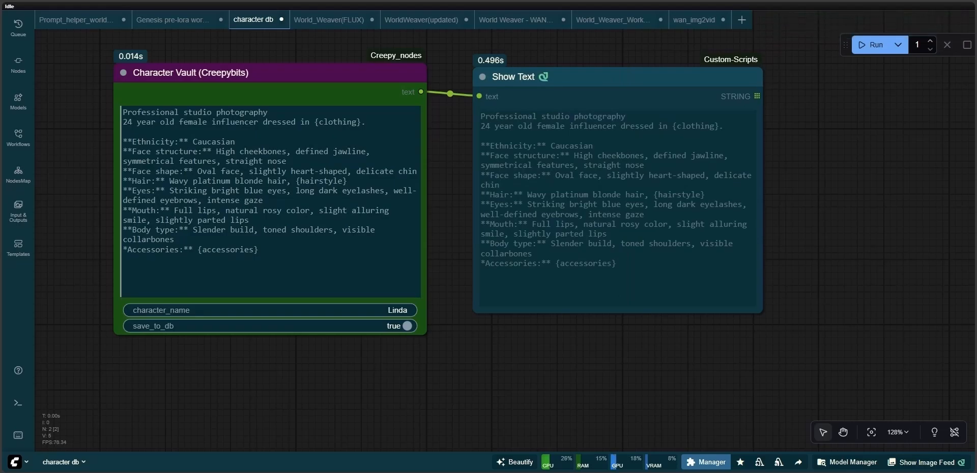
{"action": "left_click", "coordinate": [329, 20]}
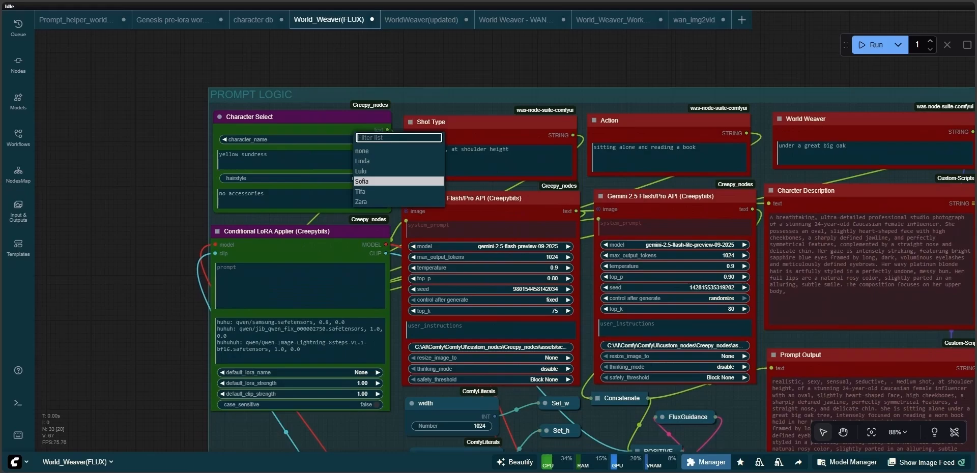
Select Linda as the character in Character Select and scroll through the generated prompt.
{"action": "left_click", "coordinate": [361, 161]}
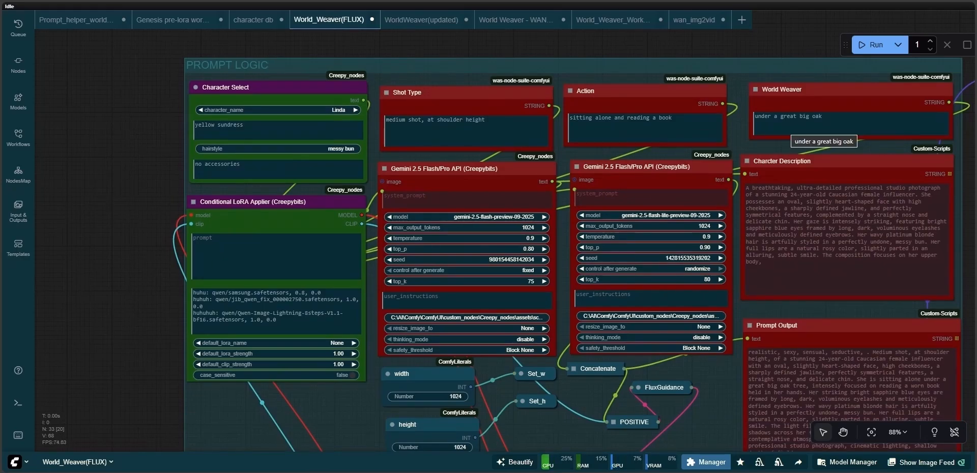
{"action": "scroll", "scroll_direction": "down", "scroll_amount": 3}
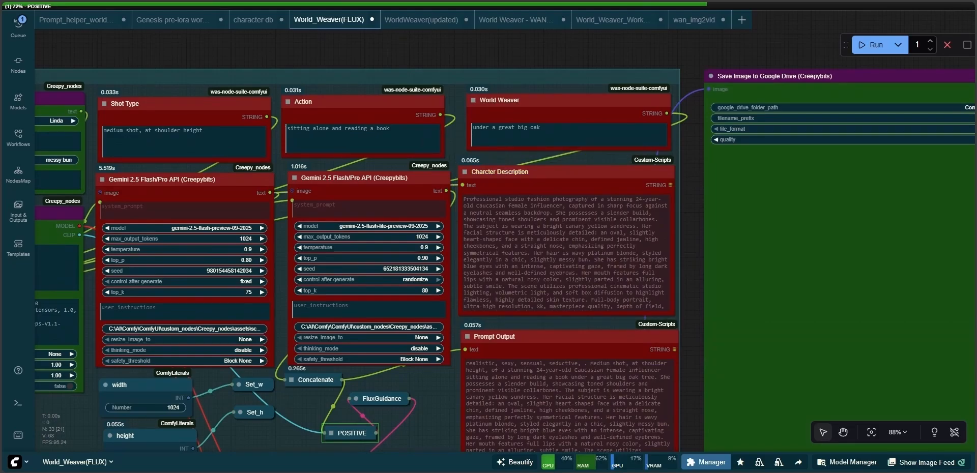
Compare the finished oak-tree image of Linda with the Genesis pre-lora portrait.
{"action": "scroll", "scroll_direction": "down", "scroll_amount": 3}
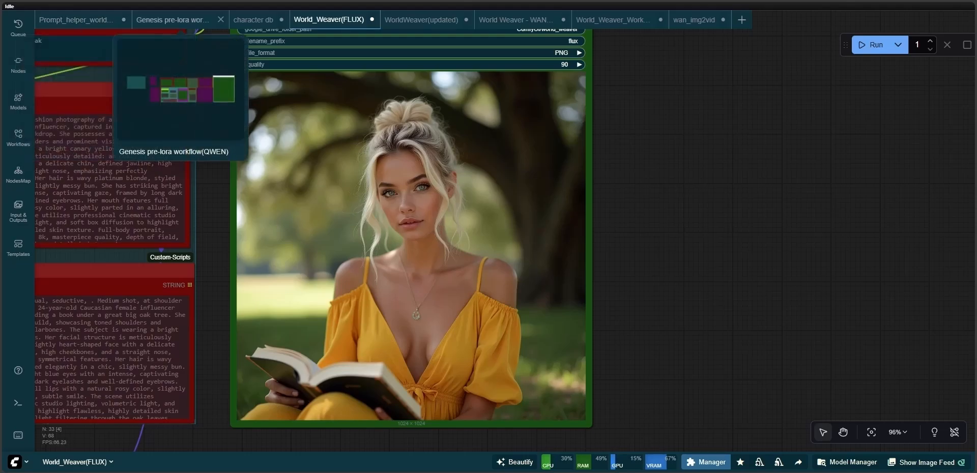
{"action": "left_click", "coordinate": [173, 19]}
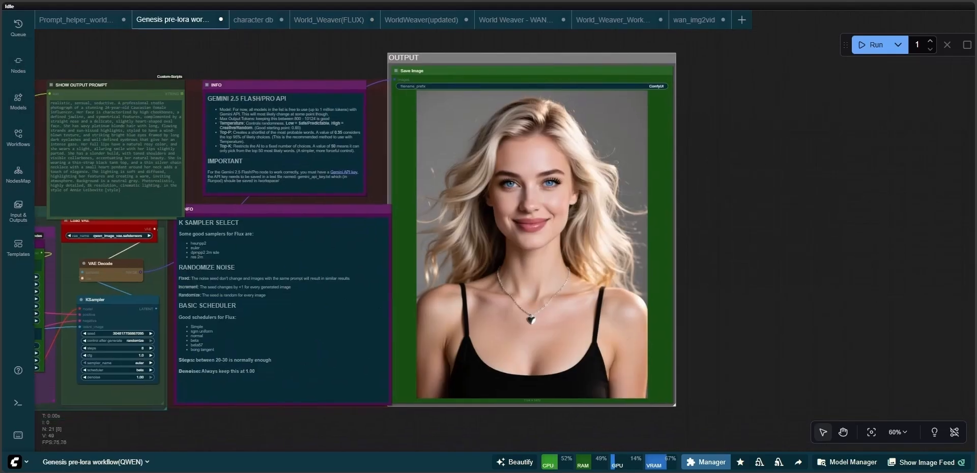
{"action": "left_click", "coordinate": [330, 19]}
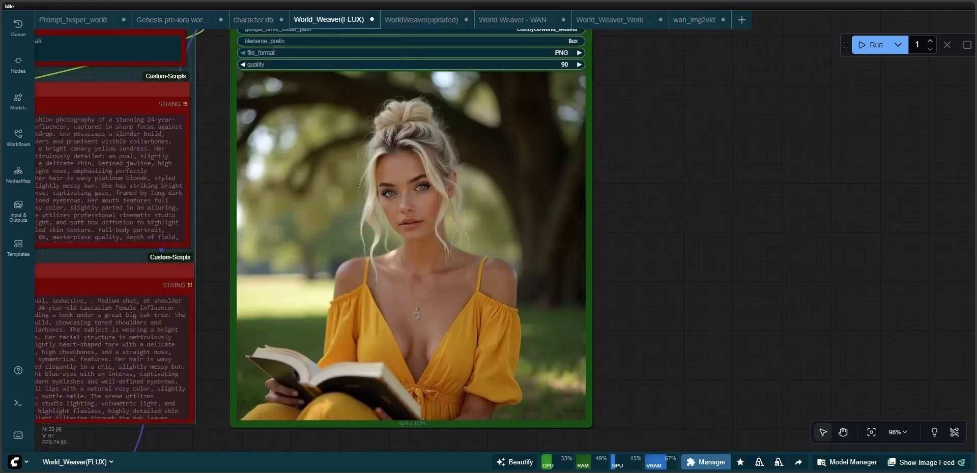